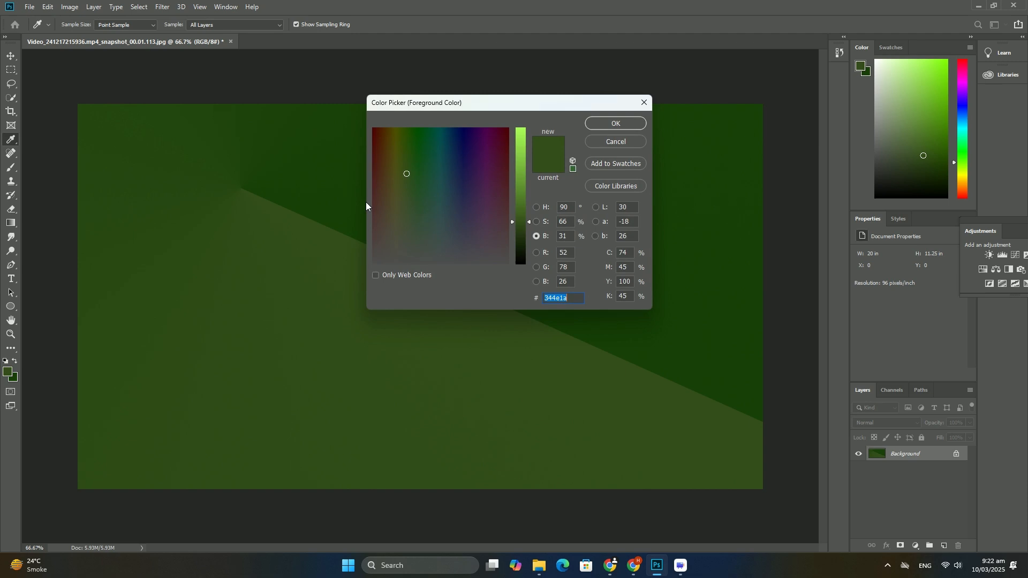
- Confirm the dark green foreground colour and switch to the Custom Shape Tool
click(612, 123)
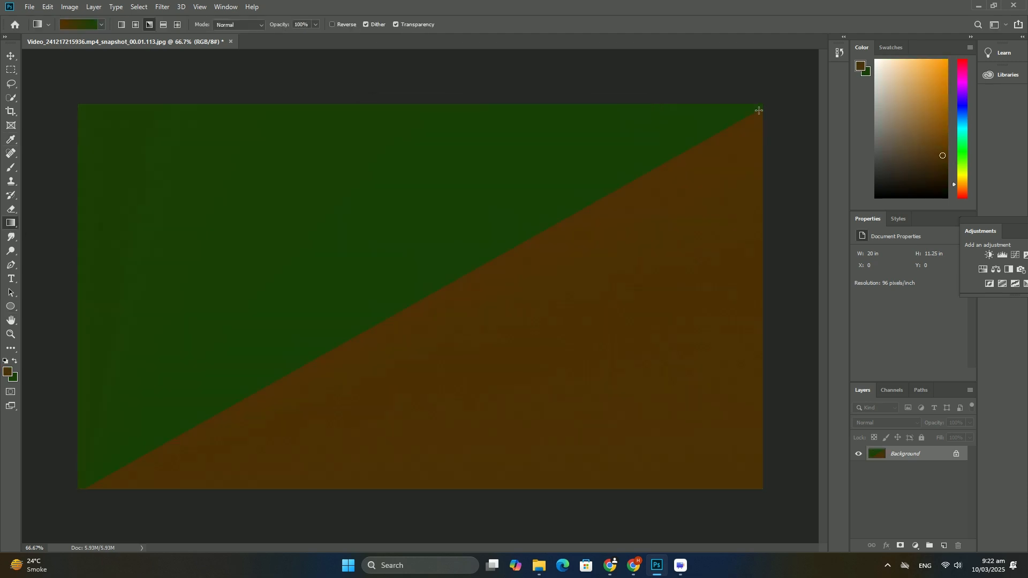
click(10, 307)
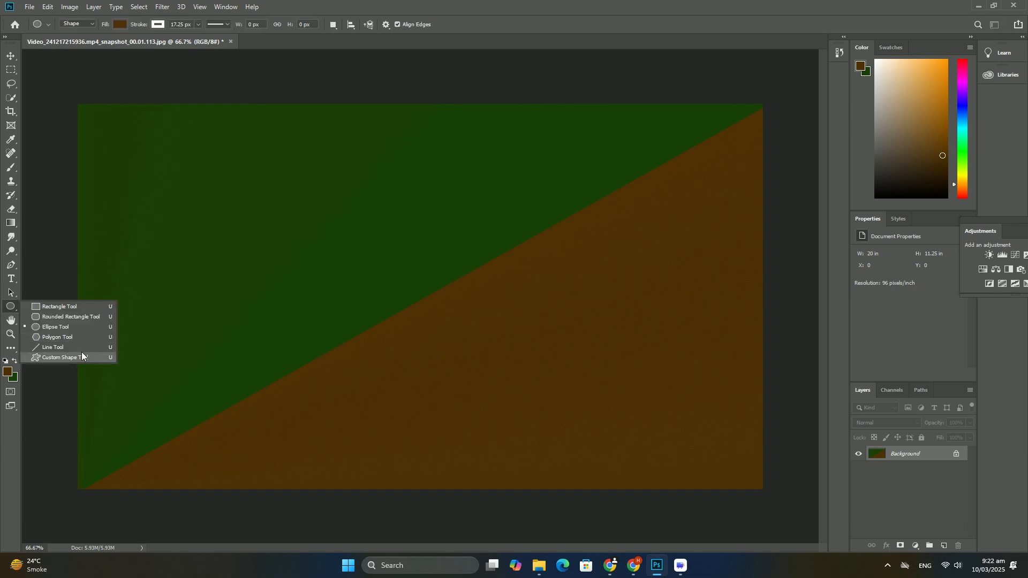
click(63, 357)
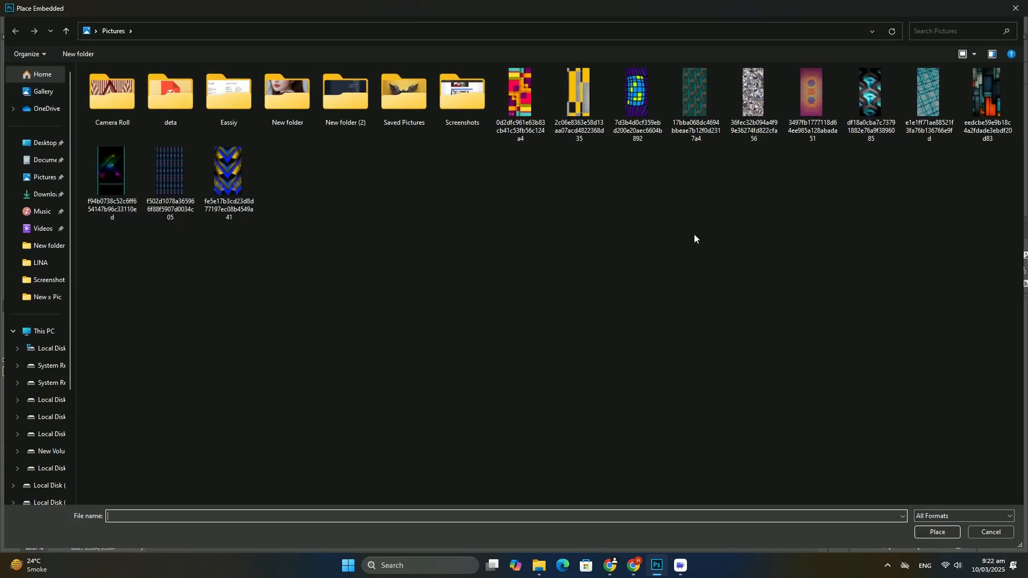
- Embed the teal arch pattern image from Pictures into the document
click(694, 93)
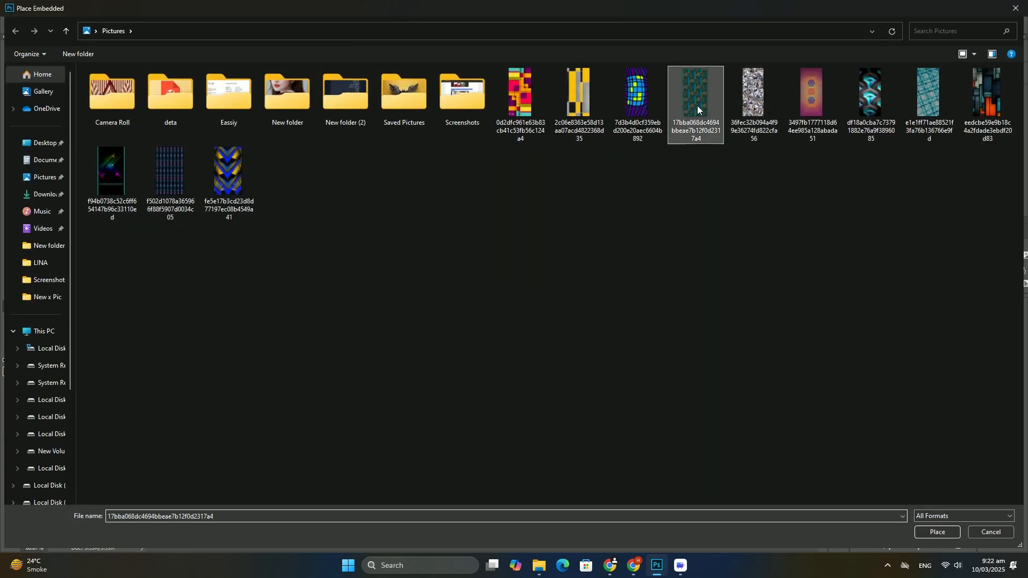
click(936, 542)
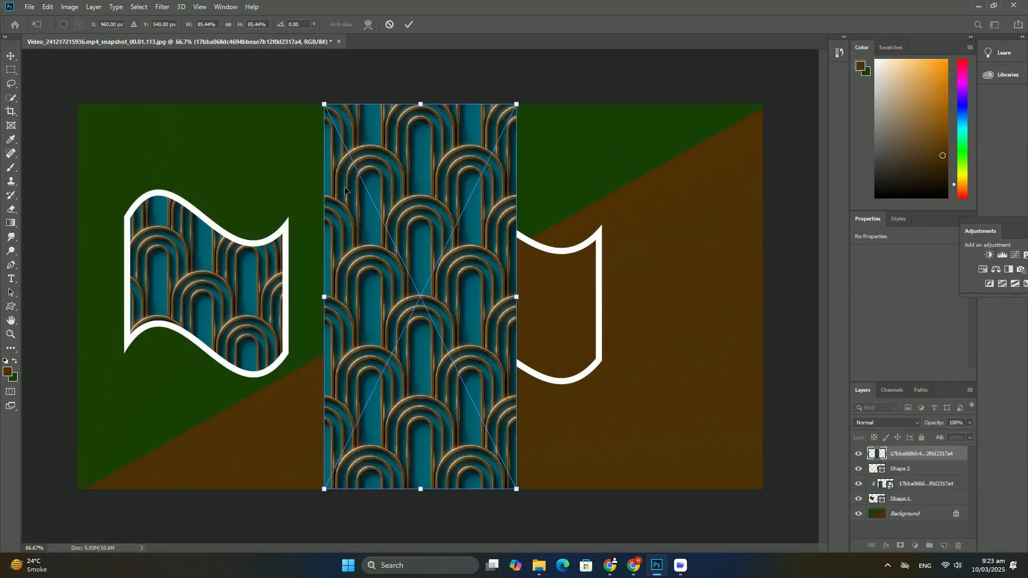
- Position the pattern, confirm the second 532 × 524.03 px shape, and start another Place Embedded
drag(419, 296, 491, 295)
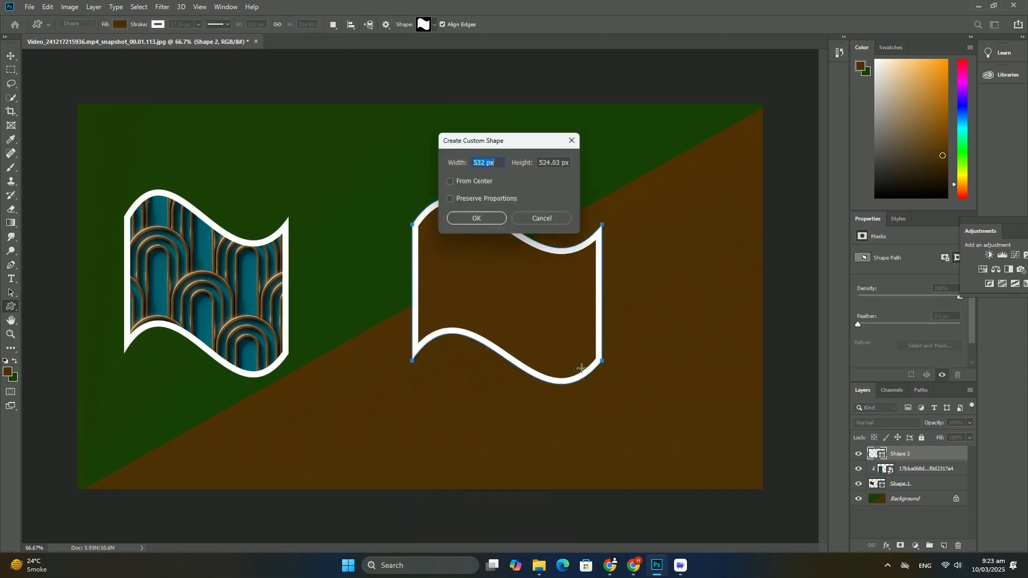
click(29, 6)
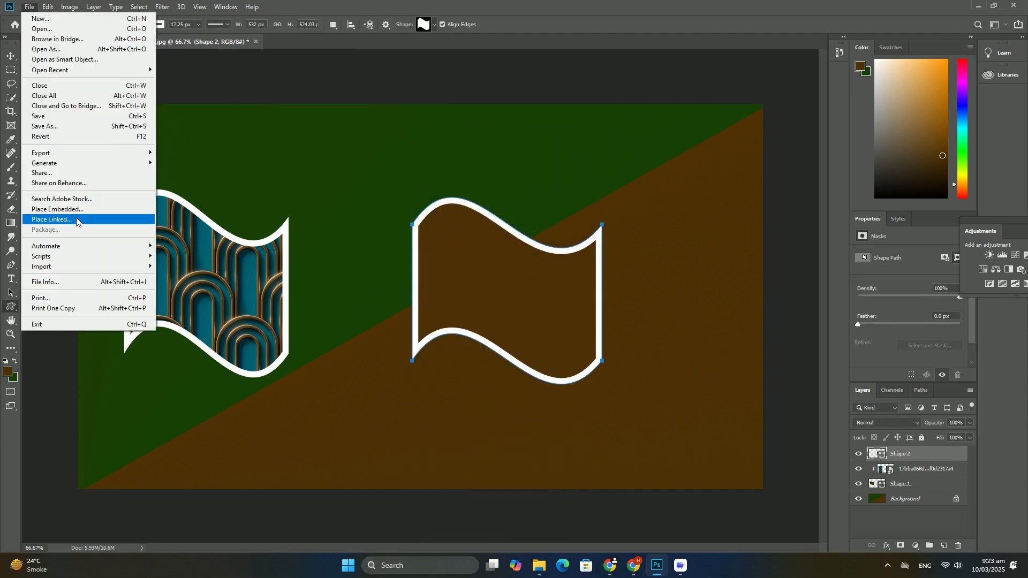
click(52, 219)
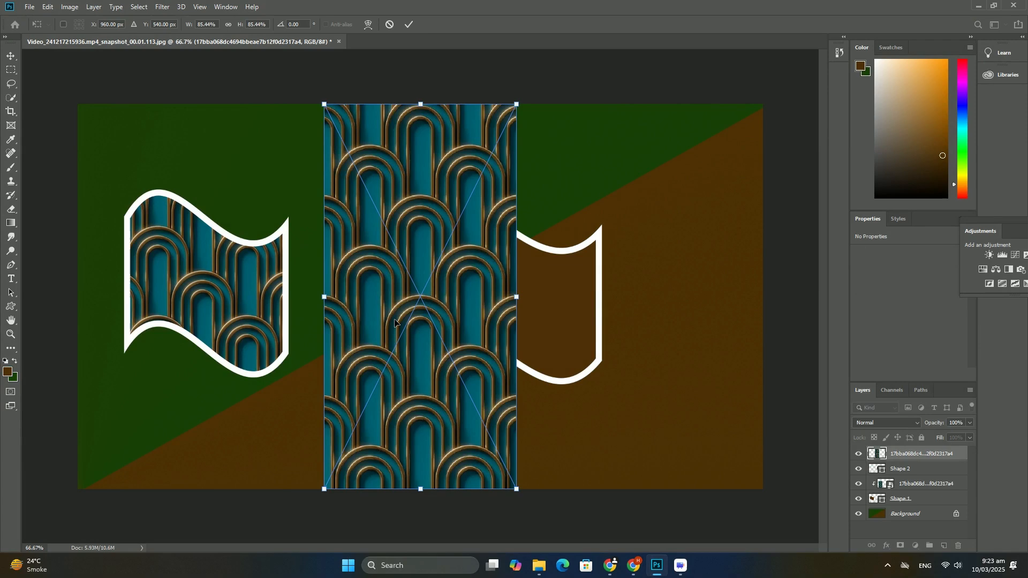